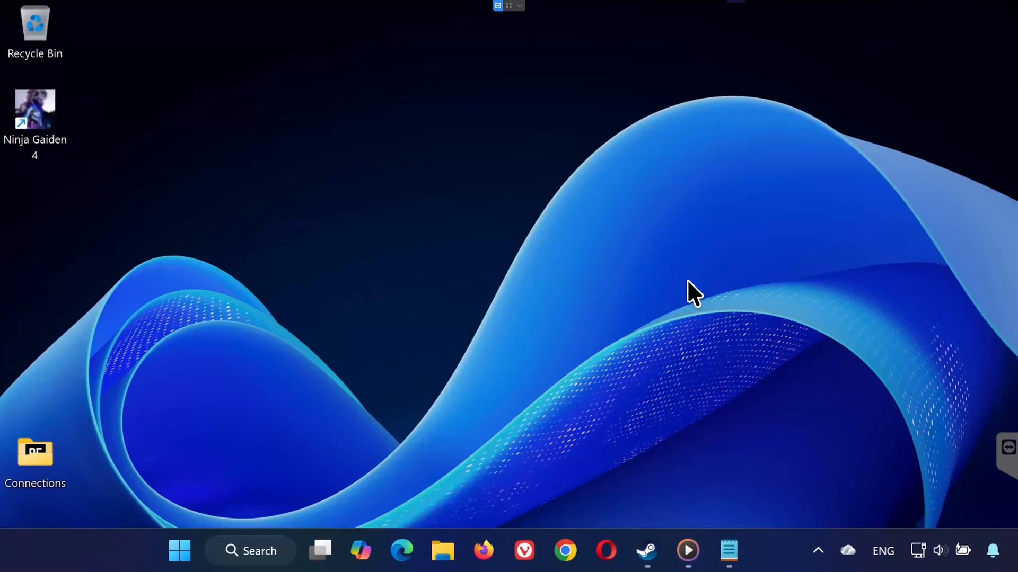
{"action": "mouse_move", "coordinate": [663, 357]}
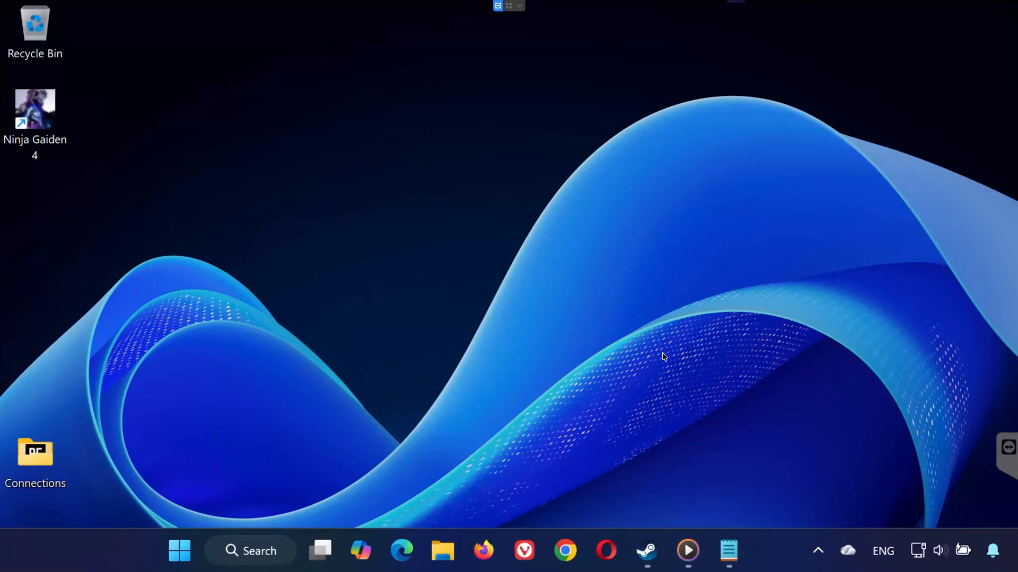
{"action": "mouse_move", "coordinate": [413, 419]}
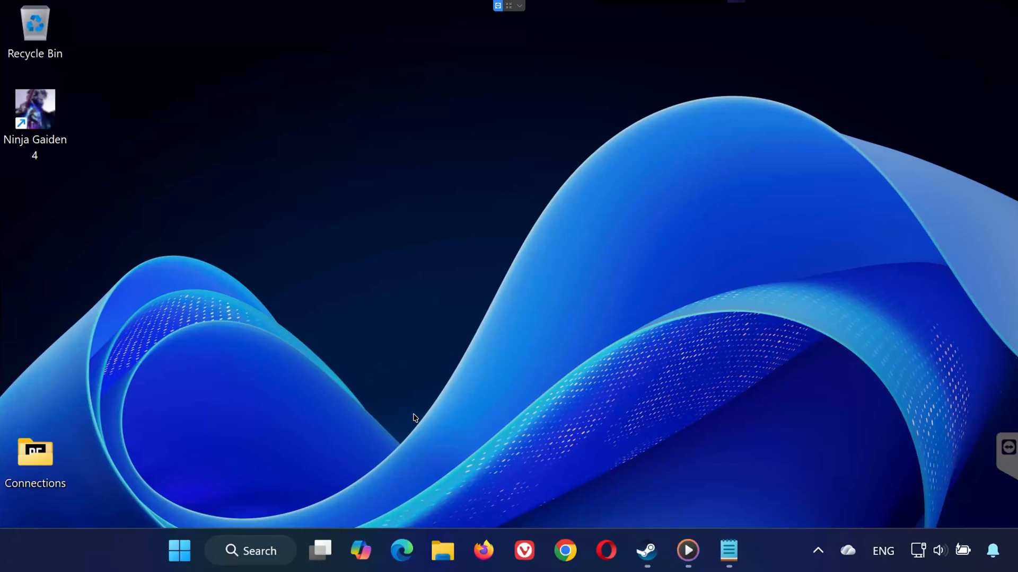
{"action": "mouse_move", "coordinate": [596, 404]}
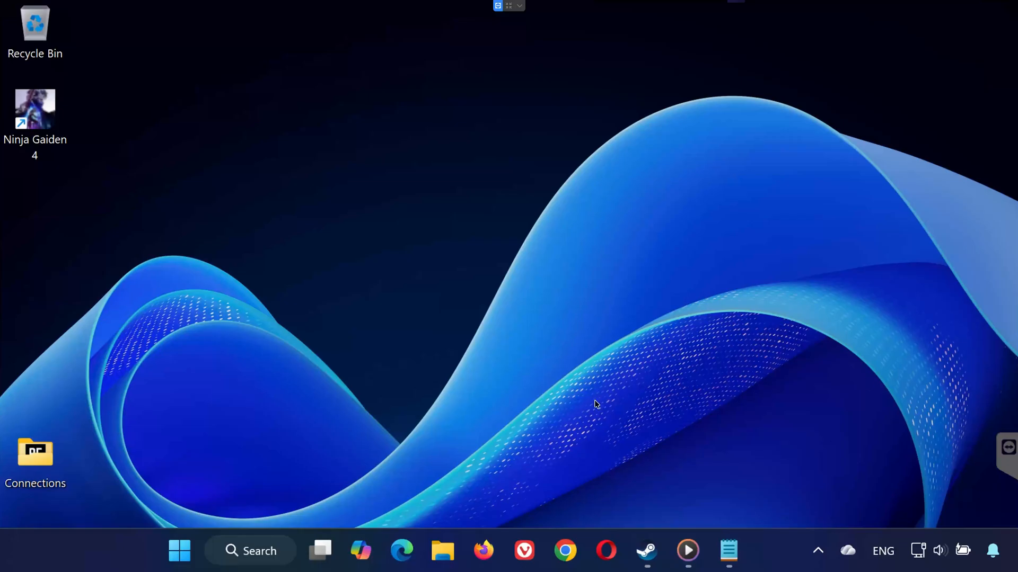
{"action": "mouse_move", "coordinate": [750, 392]}
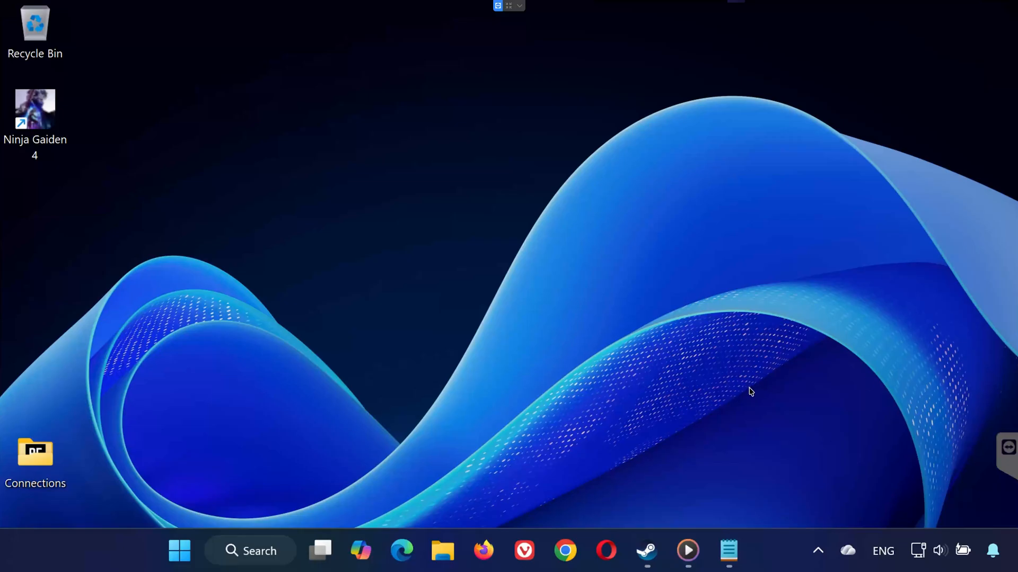
{"action": "mouse_move", "coordinate": [690, 407]}
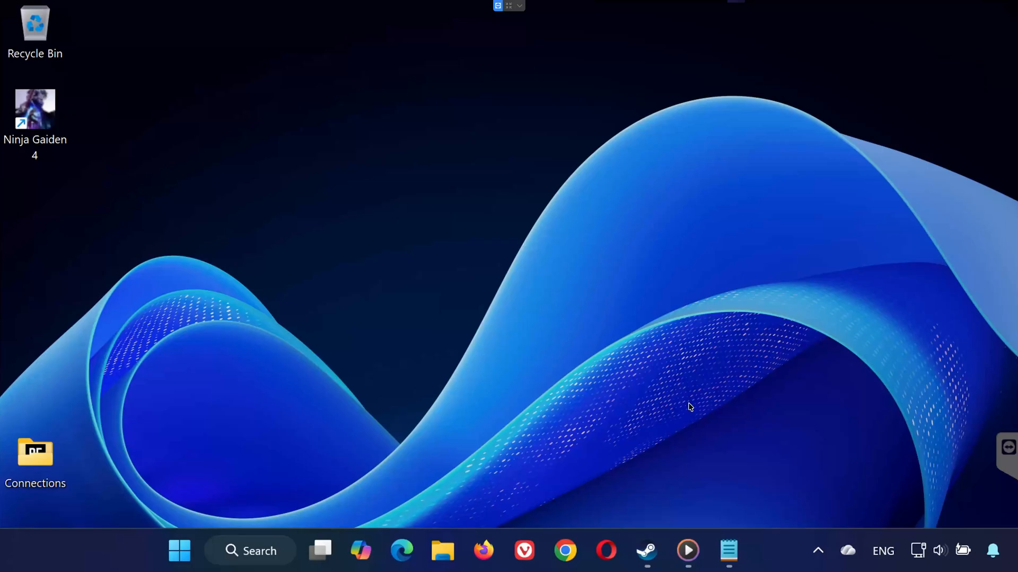
{"action": "mouse_move", "coordinate": [636, 425]}
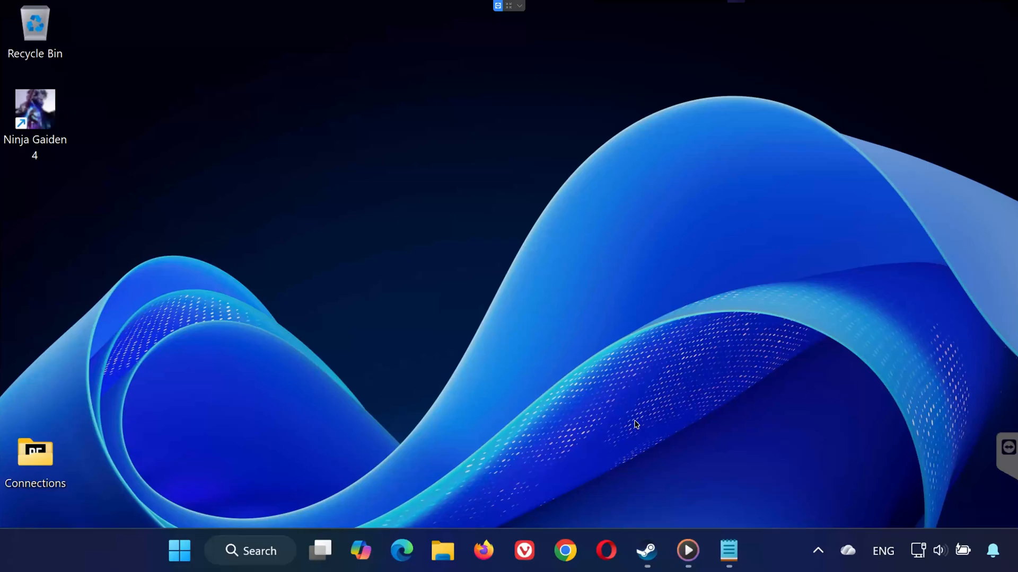
{"action": "mouse_move", "coordinate": [876, 379]}
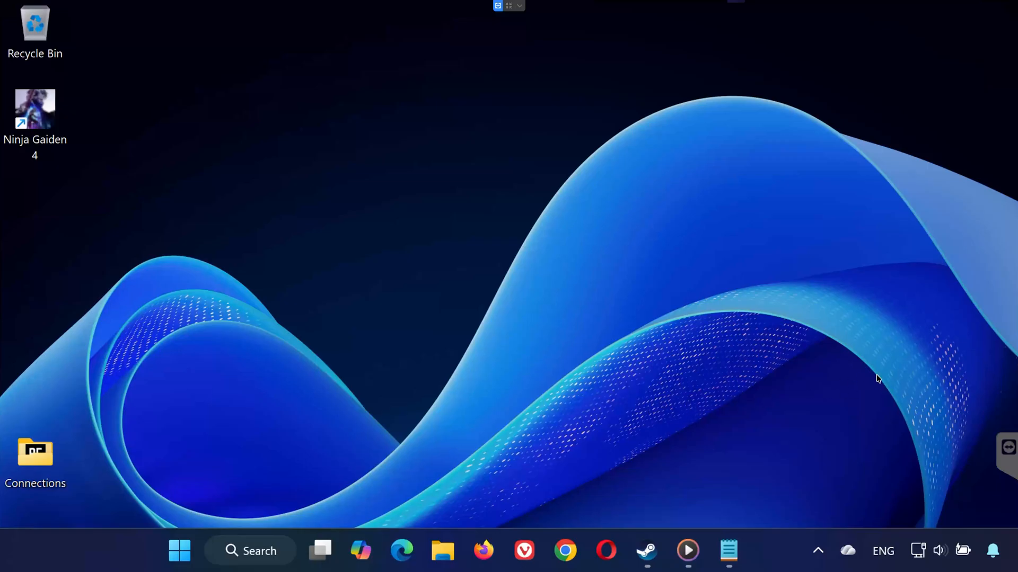
{"action": "mouse_move", "coordinate": [764, 398]}
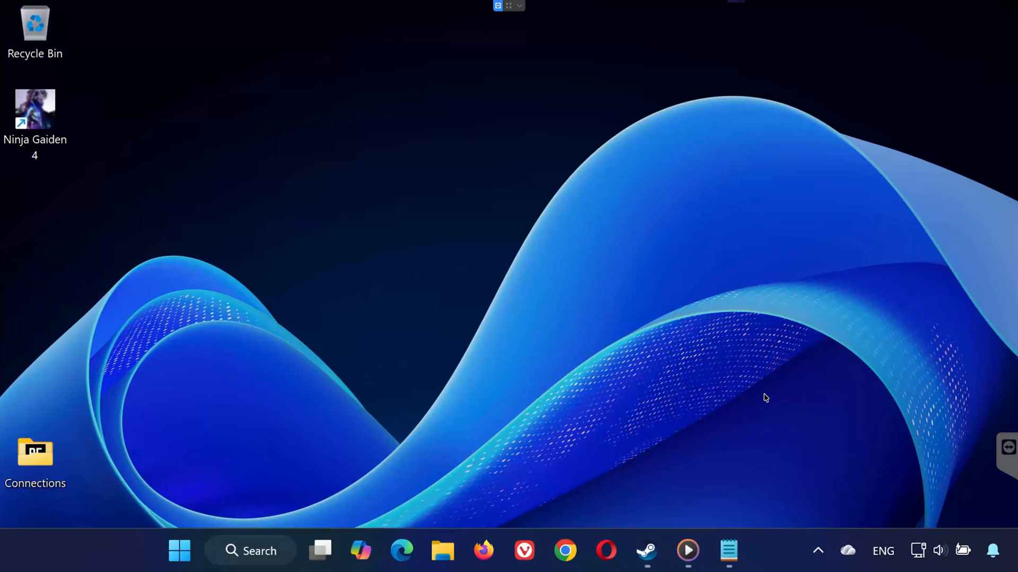
- From the Steam Library, bring up Ninja Gaiden 4's Properties on the Controller section
{"action": "left_click", "coordinate": [645, 552]}
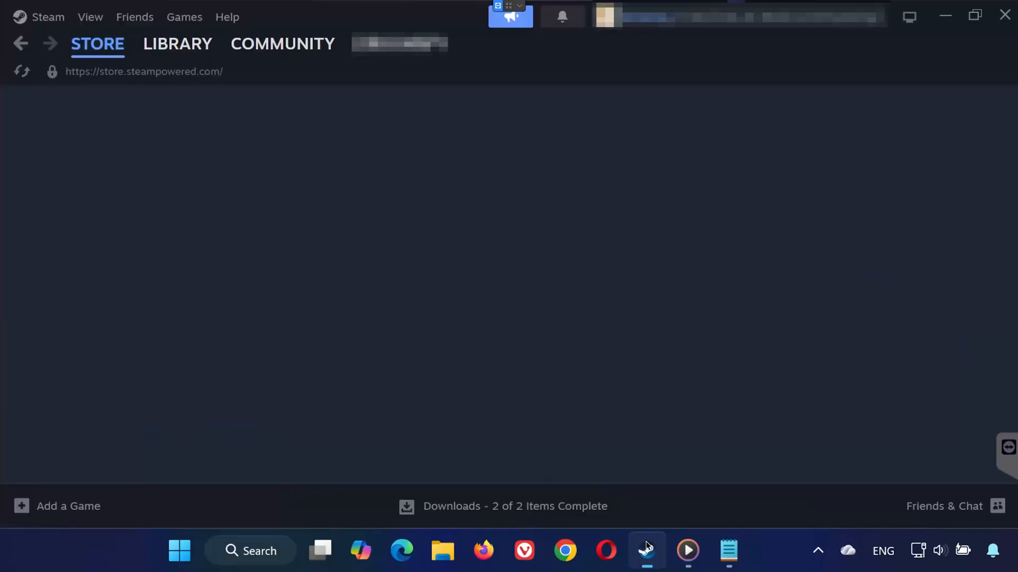
{"action": "left_click", "coordinate": [177, 44]}
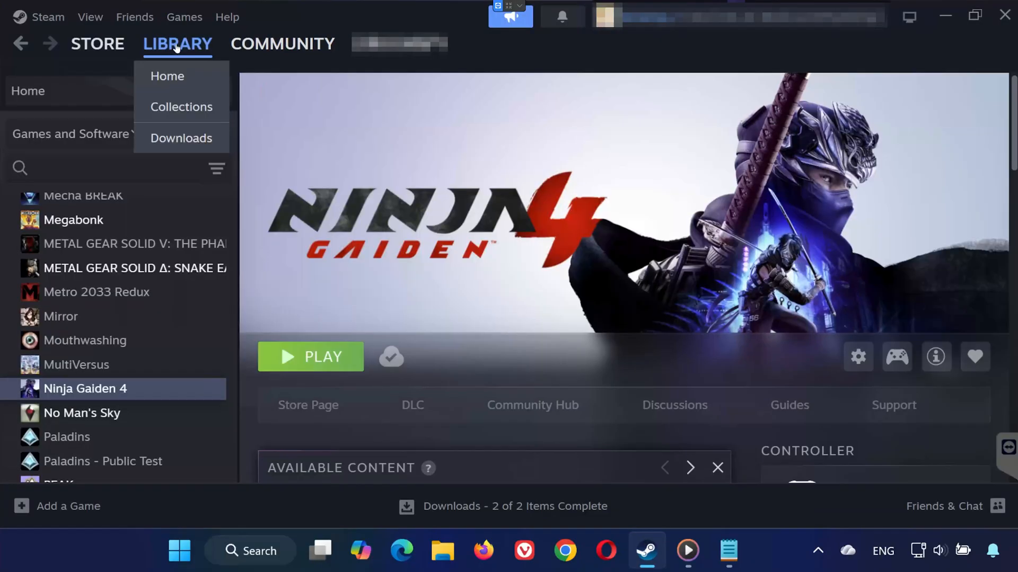
{"action": "right_click", "coordinate": [85, 388]}
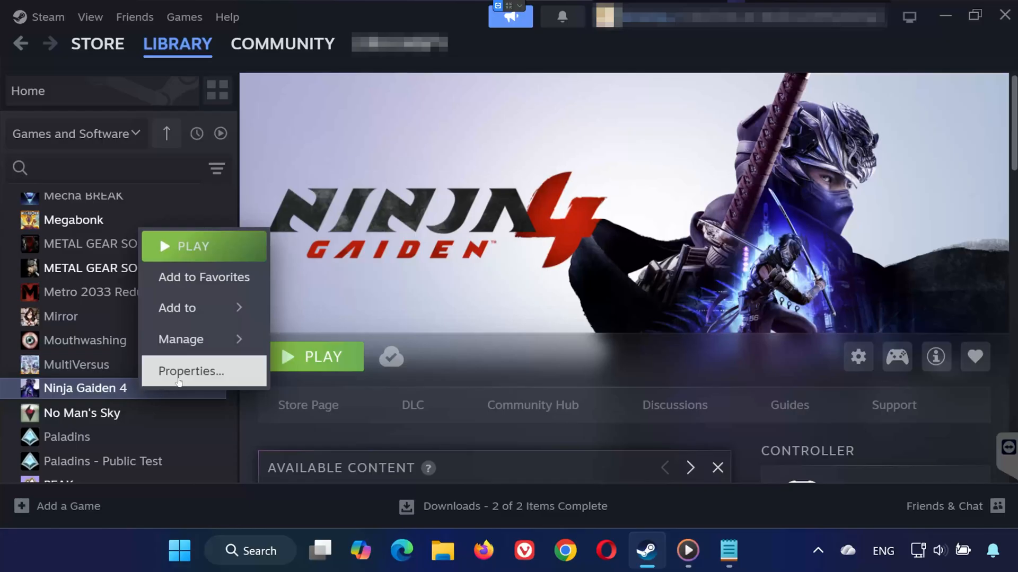
{"action": "left_click", "coordinate": [191, 371]}
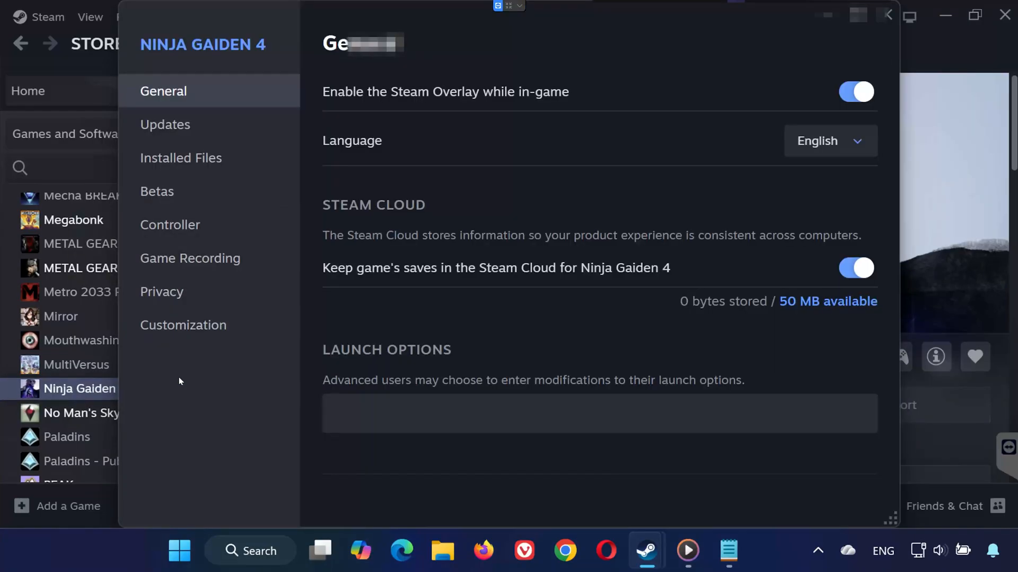
{"action": "left_click", "coordinate": [170, 225]}
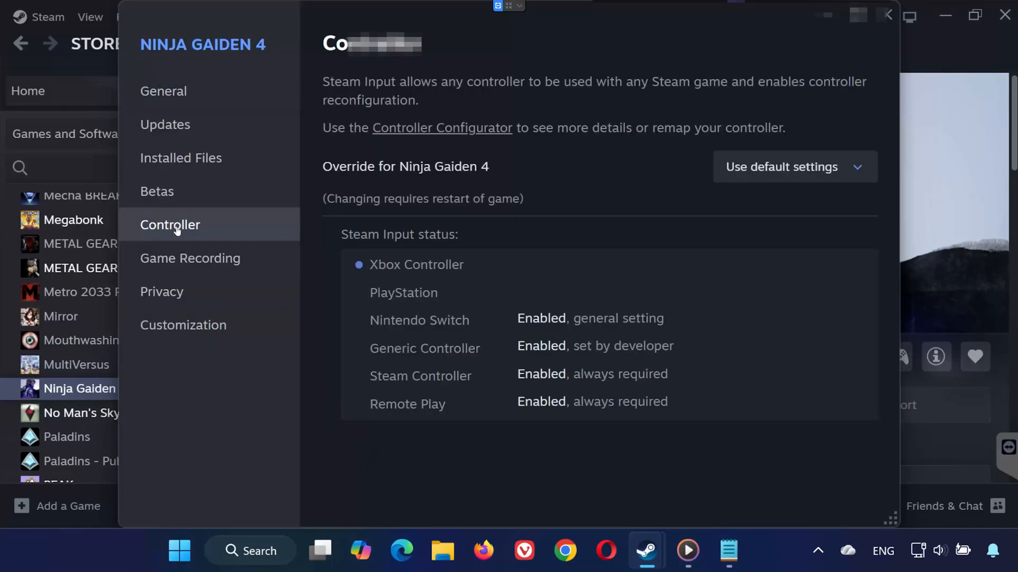
{"action": "mouse_move", "coordinate": [734, 177]}
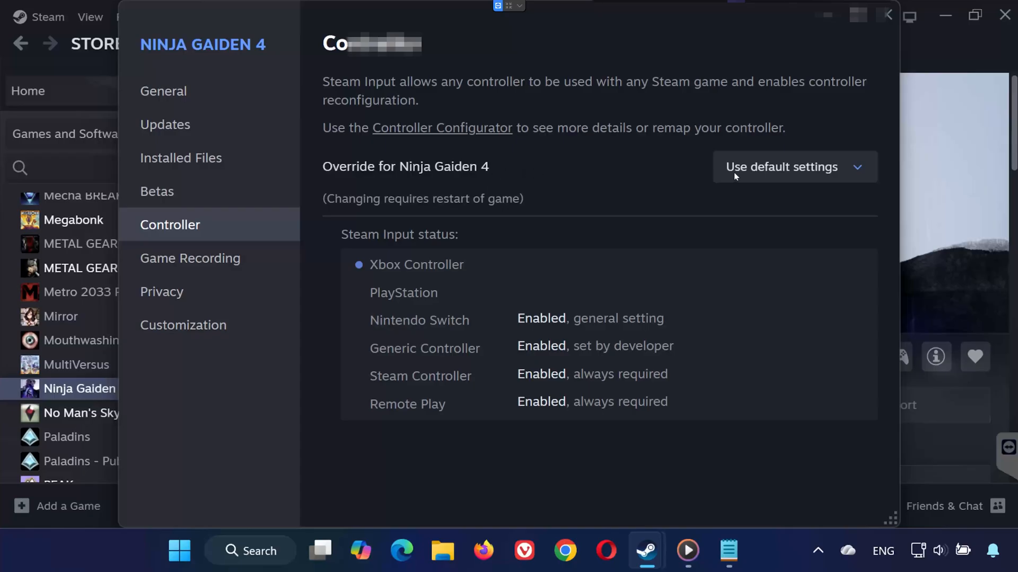
- Set the Ninja Gaiden 4 override to Enable Steam Input, then back to Disable Steam Input
{"action": "left_click", "coordinate": [793, 167]}
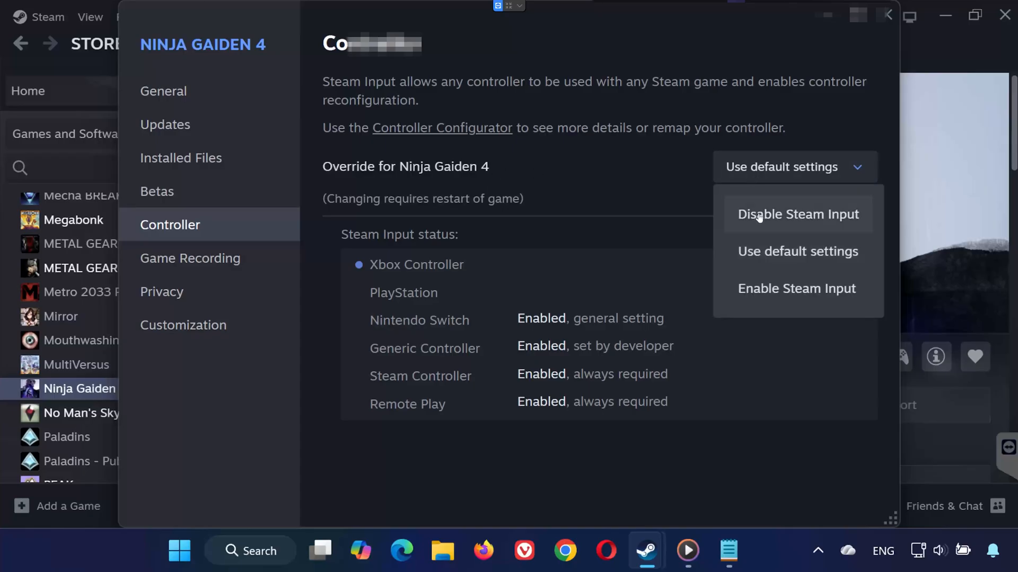
{"action": "left_click", "coordinate": [796, 288]}
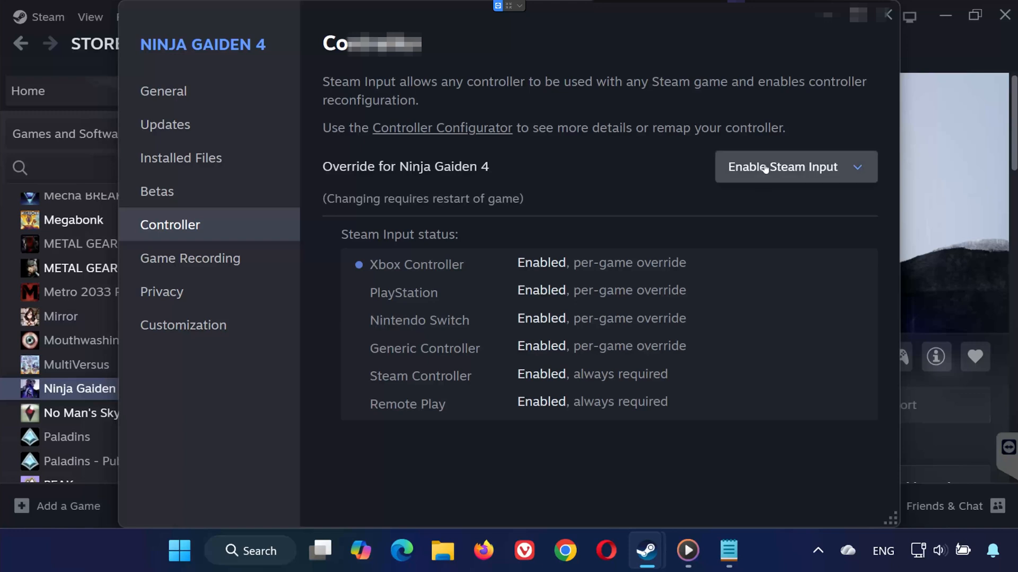
{"action": "left_click", "coordinate": [795, 167]}
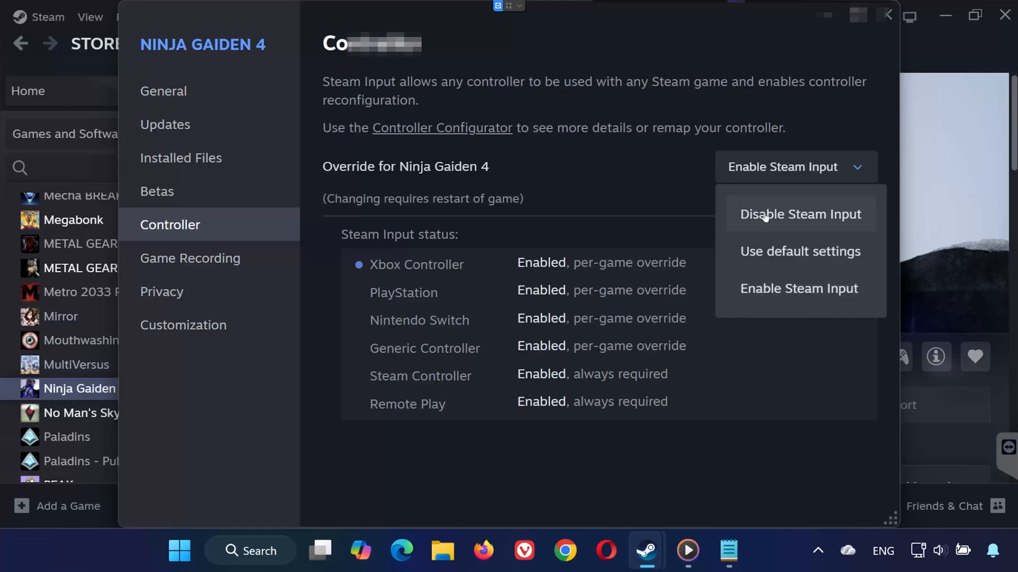
{"action": "left_click", "coordinate": [800, 214]}
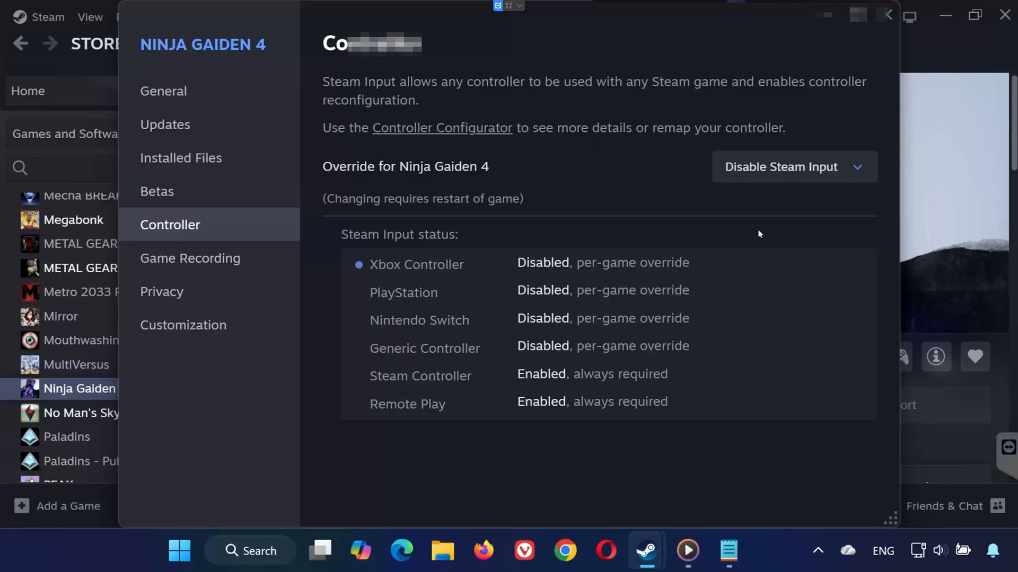
{"action": "mouse_move", "coordinate": [833, 186]}
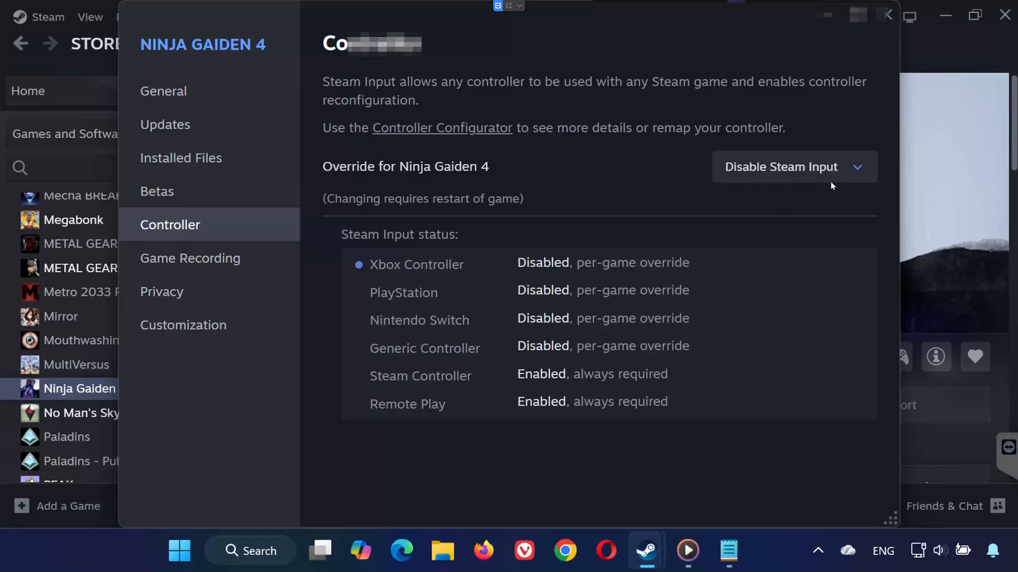
{"action": "mouse_move", "coordinate": [857, 176]}
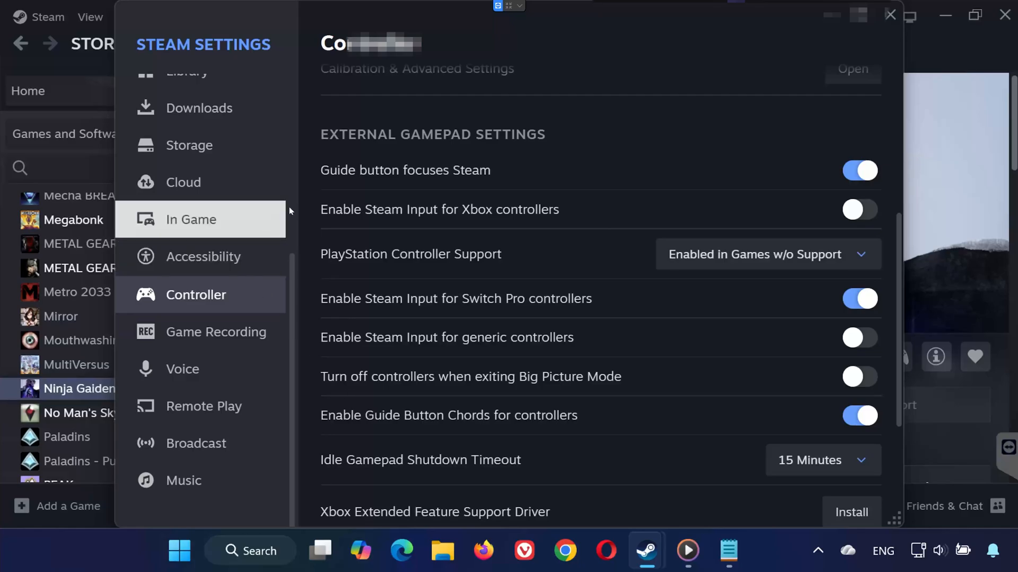
{"action": "mouse_move", "coordinate": [722, 207]}
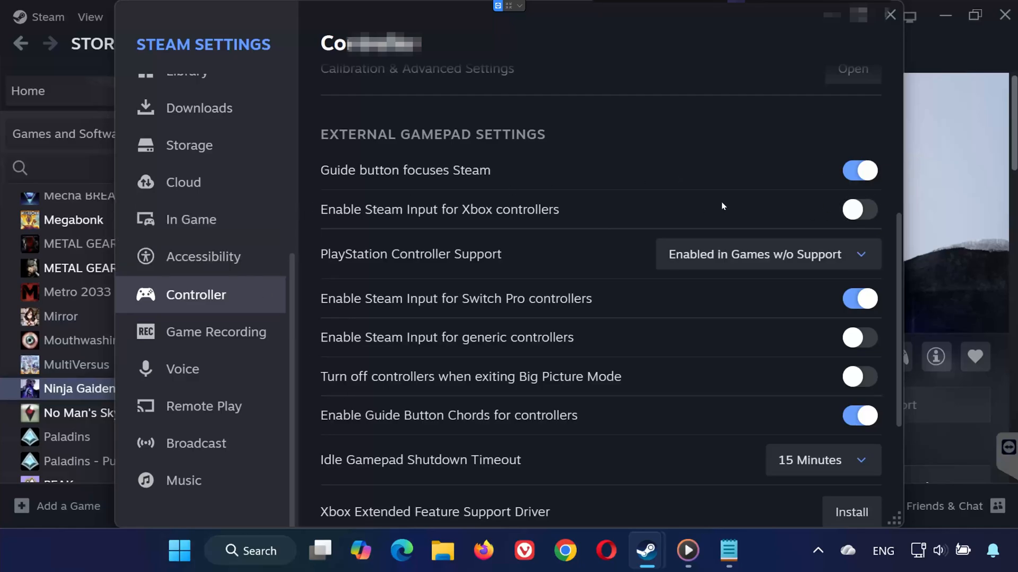
{"action": "mouse_move", "coordinate": [380, 263]}
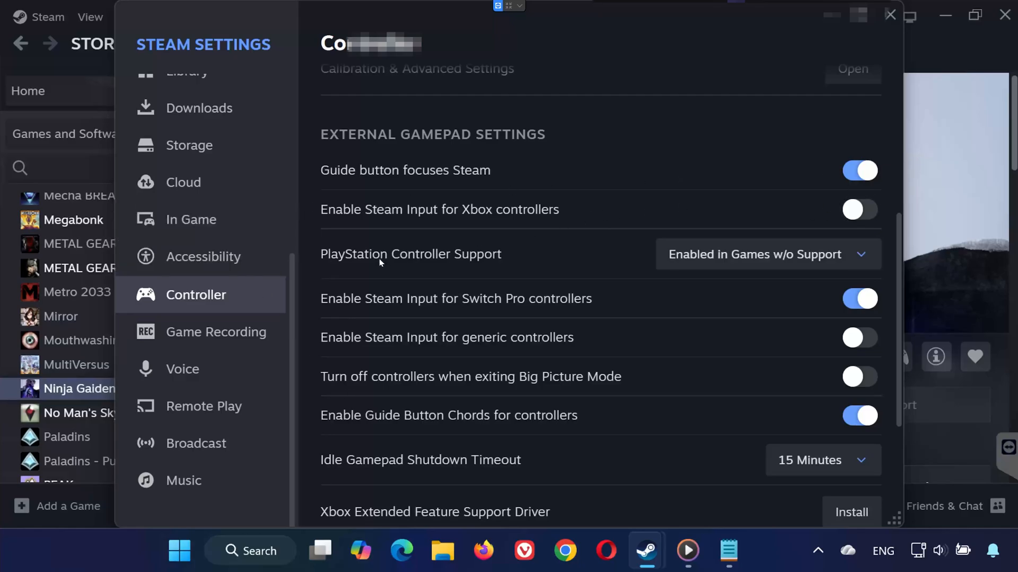
{"action": "mouse_move", "coordinate": [545, 222]}
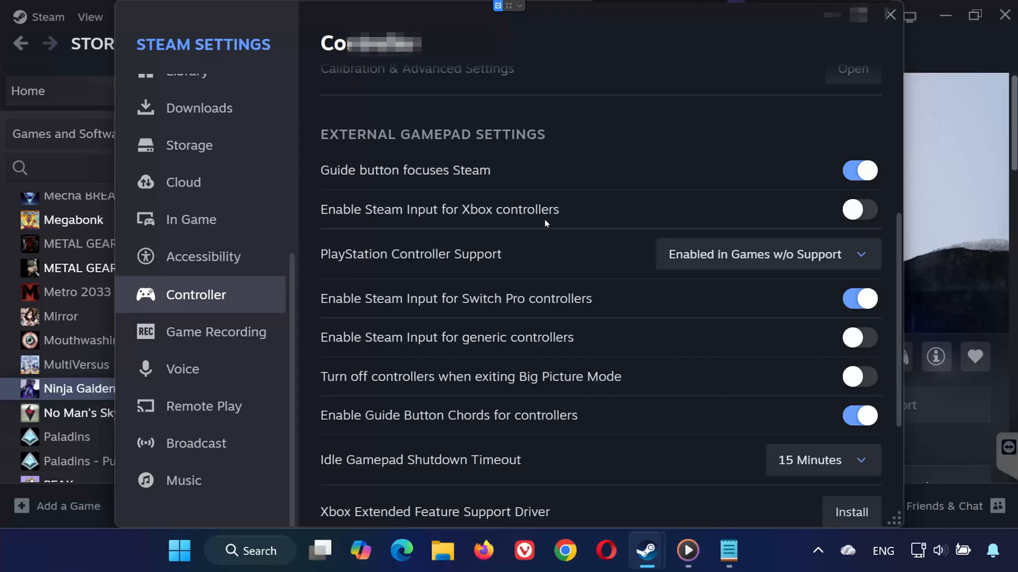
{"action": "mouse_move", "coordinate": [859, 210]}
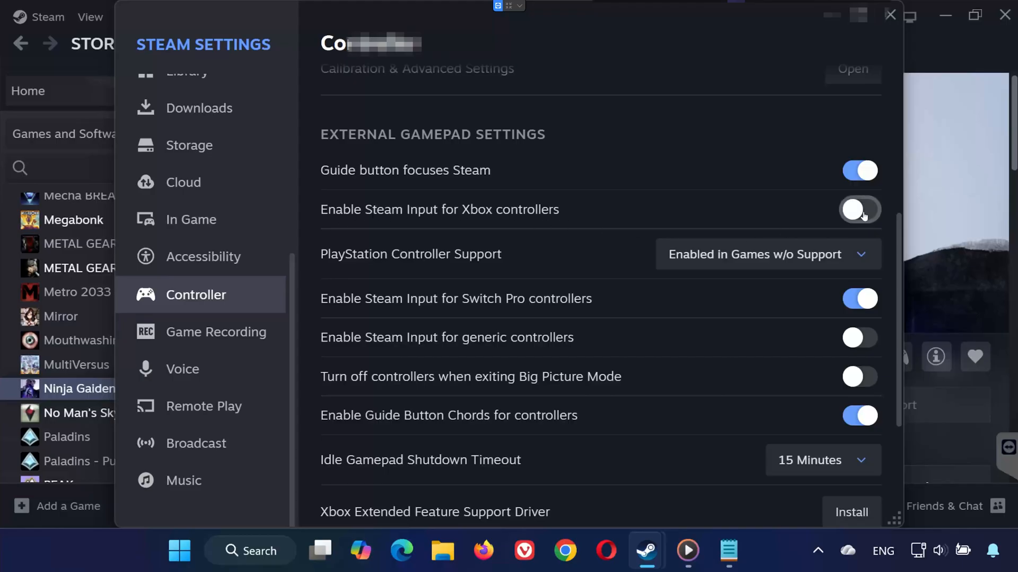
- Toggle 'Enable Steam Input for Xbox controllers' on and back off in global Controller settings
{"action": "left_click", "coordinate": [859, 209]}
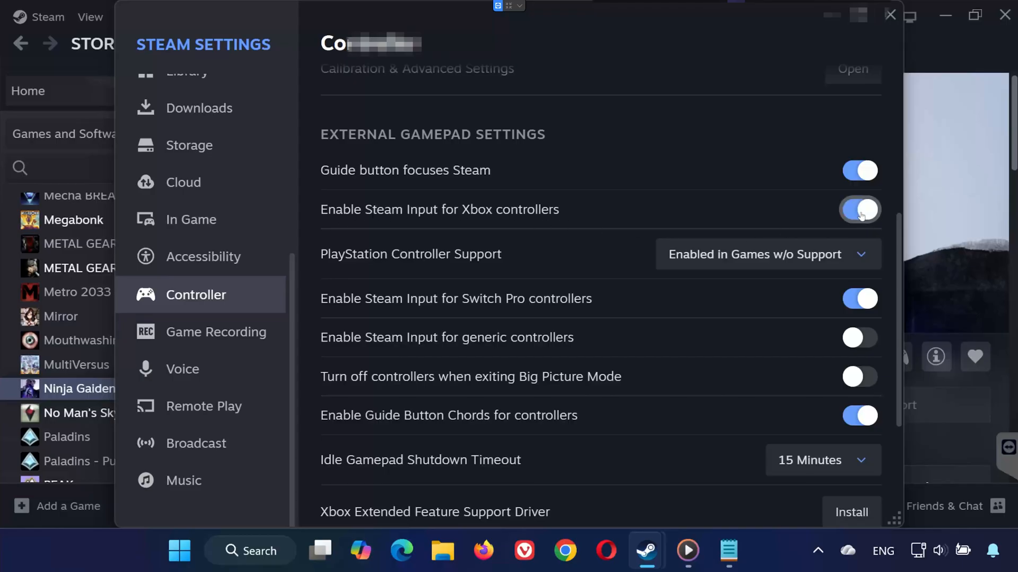
{"action": "left_click", "coordinate": [859, 209]}
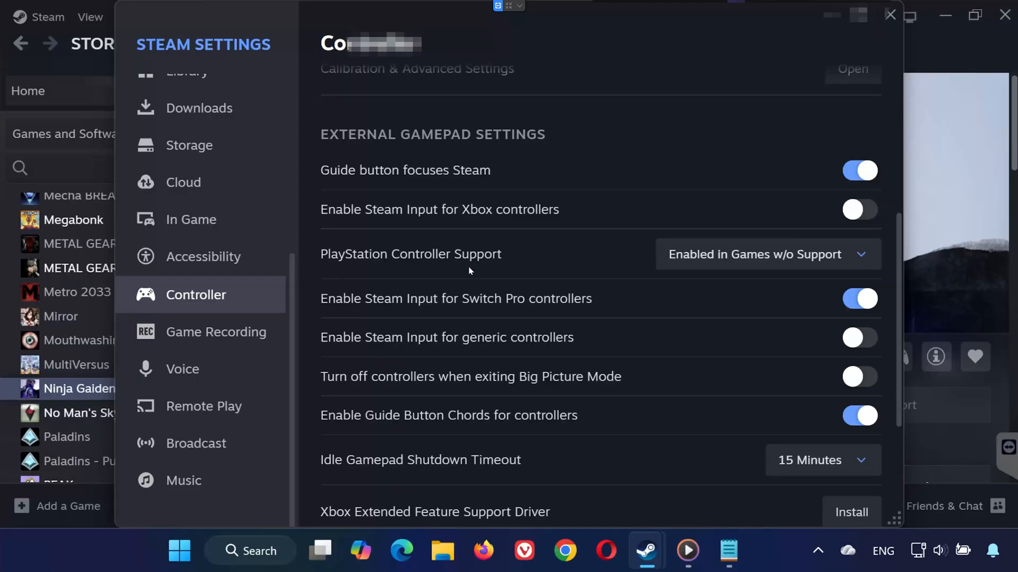
{"action": "mouse_move", "coordinate": [526, 270]}
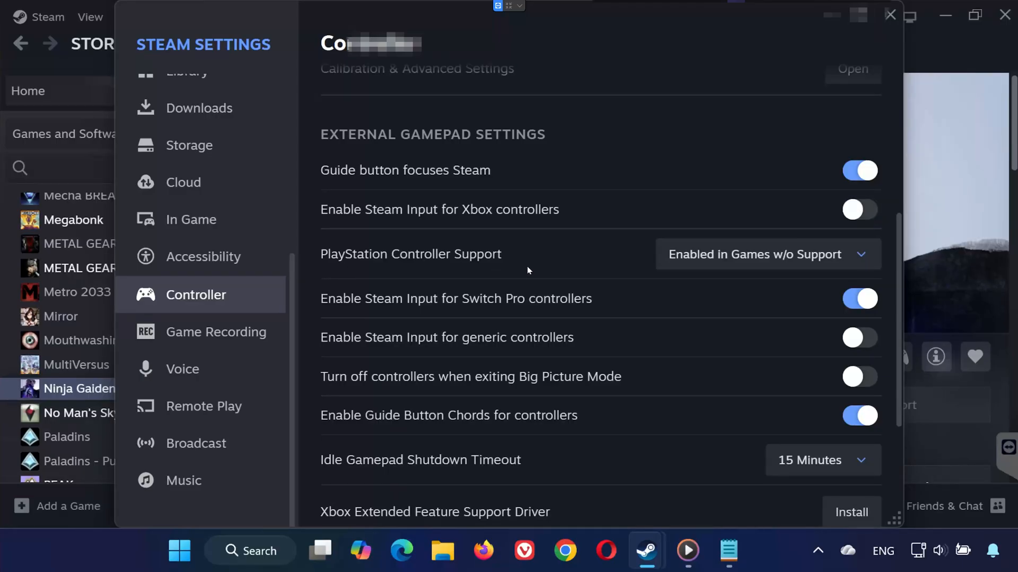
{"action": "mouse_move", "coordinate": [681, 270]}
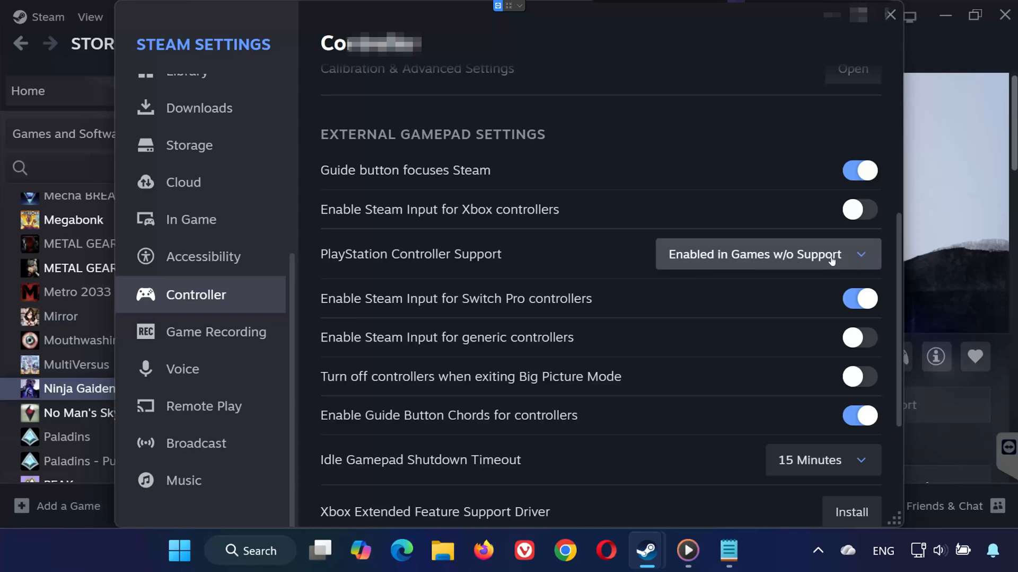
{"action": "mouse_move", "coordinate": [315, 316]}
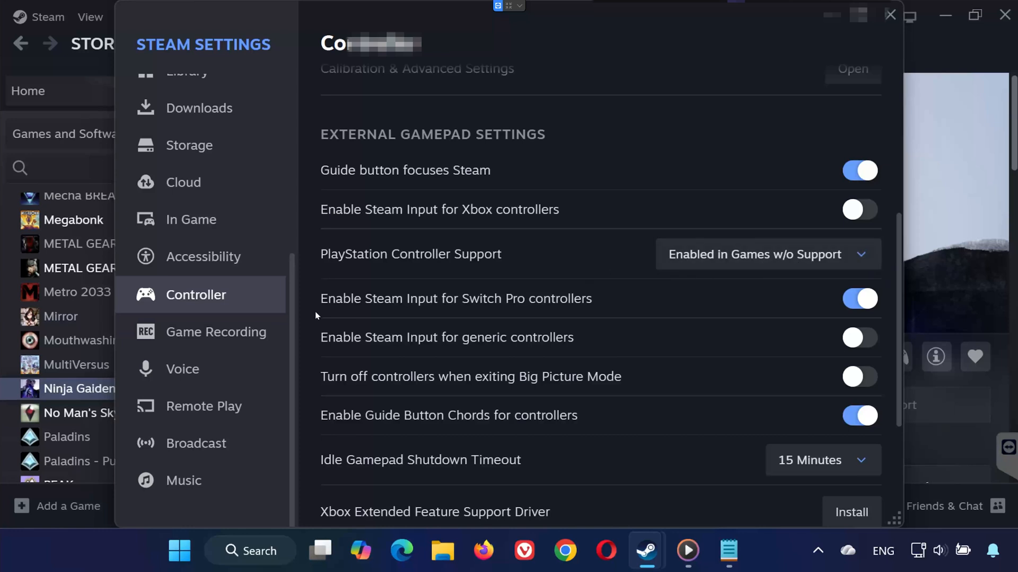
{"action": "mouse_move", "coordinate": [527, 353]}
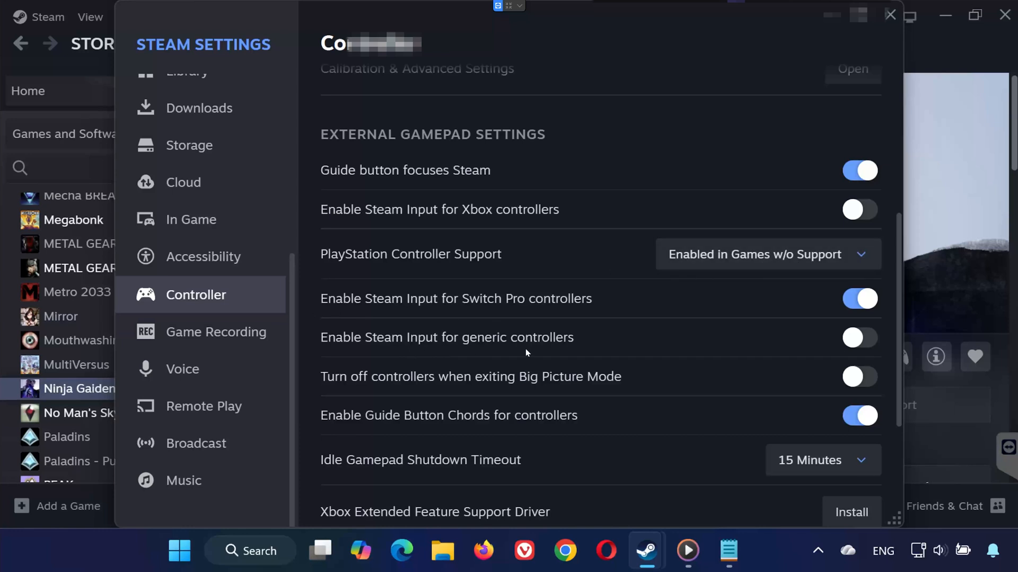
{"action": "scroll", "scroll_direction": "down", "scroll_amount": 3}
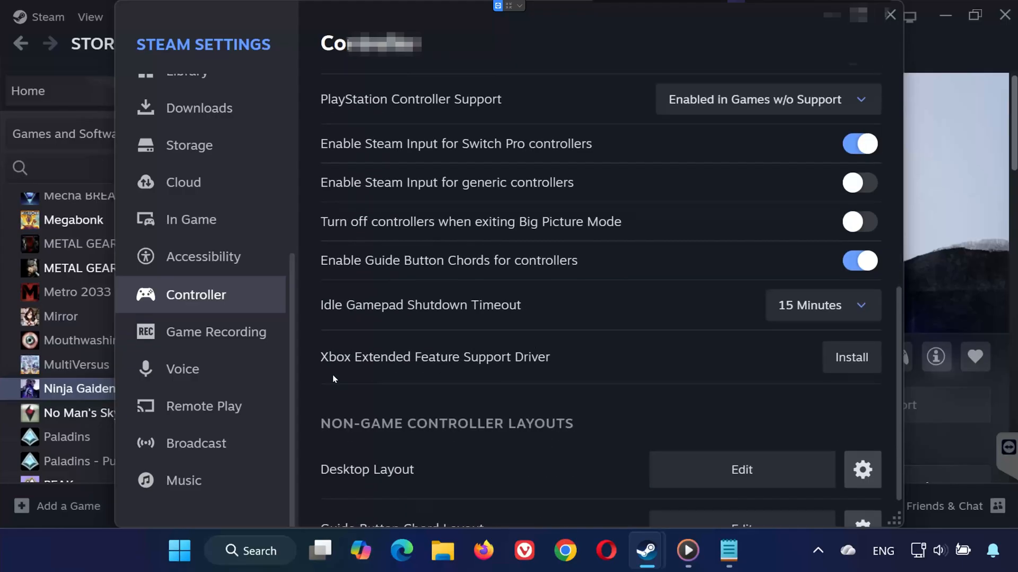
{"action": "mouse_move", "coordinate": [850, 357]}
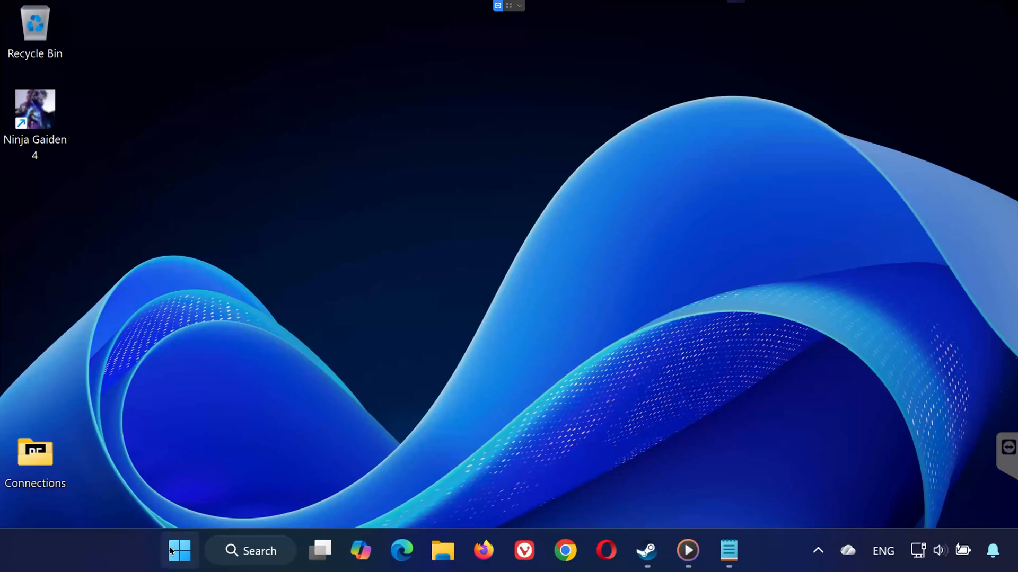
- Disable the Xbox One Wireless Controller under Human Interface Devices and confirm with Yes
{"action": "type", "text": "device Manager"}
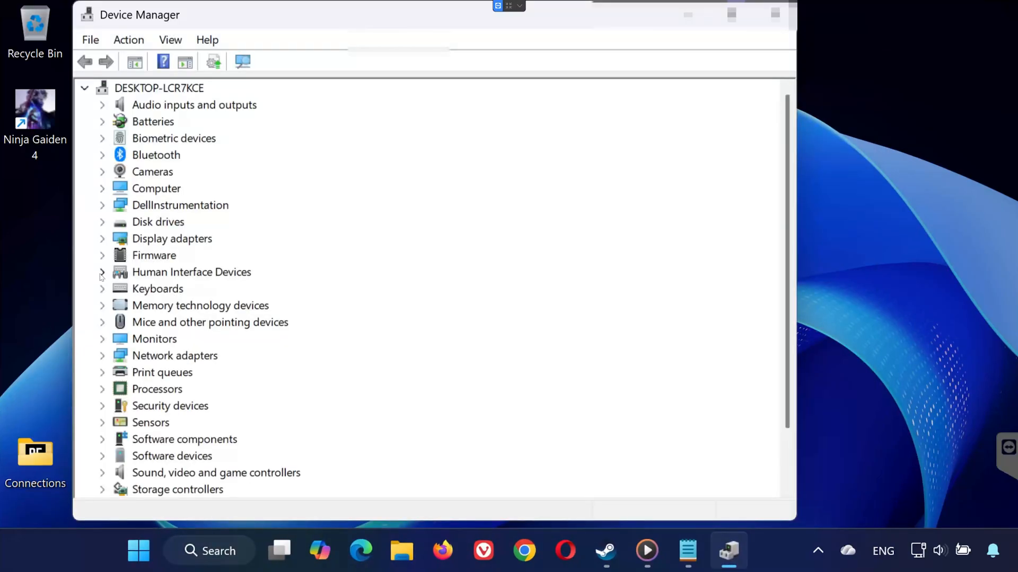
{"action": "left_click", "coordinate": [102, 272]}
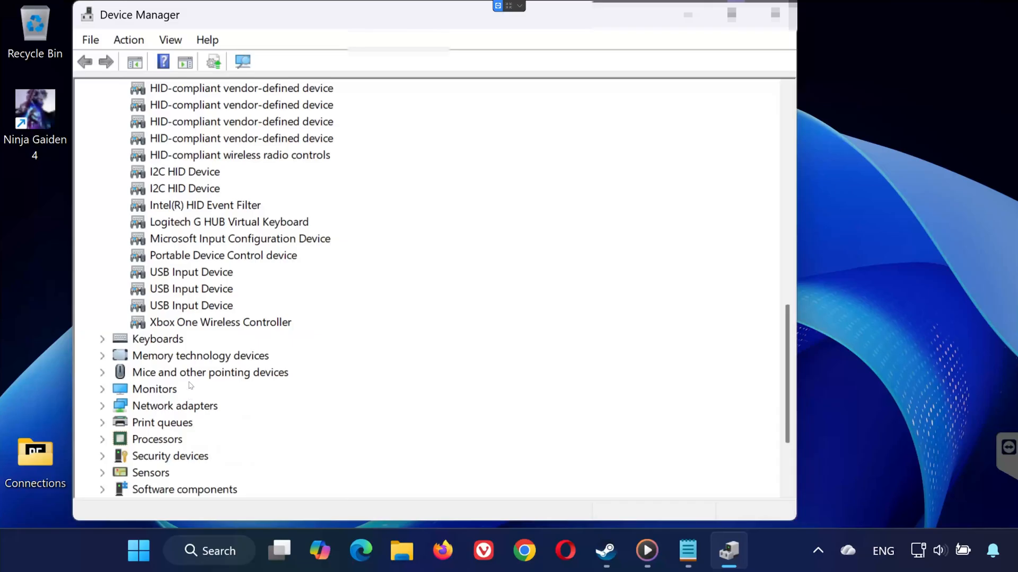
{"action": "right_click", "coordinate": [220, 322]}
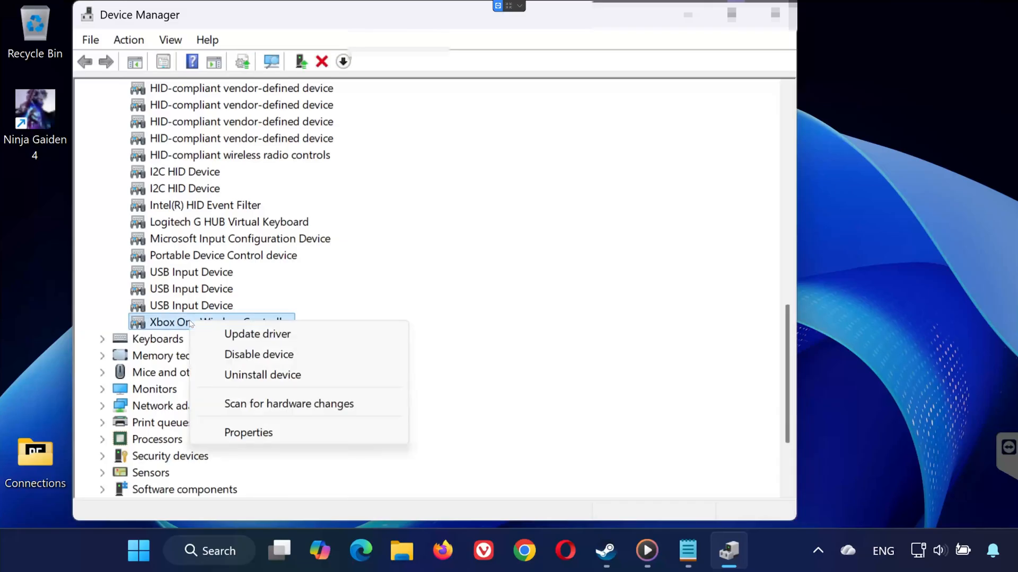
{"action": "left_click", "coordinate": [258, 354]}
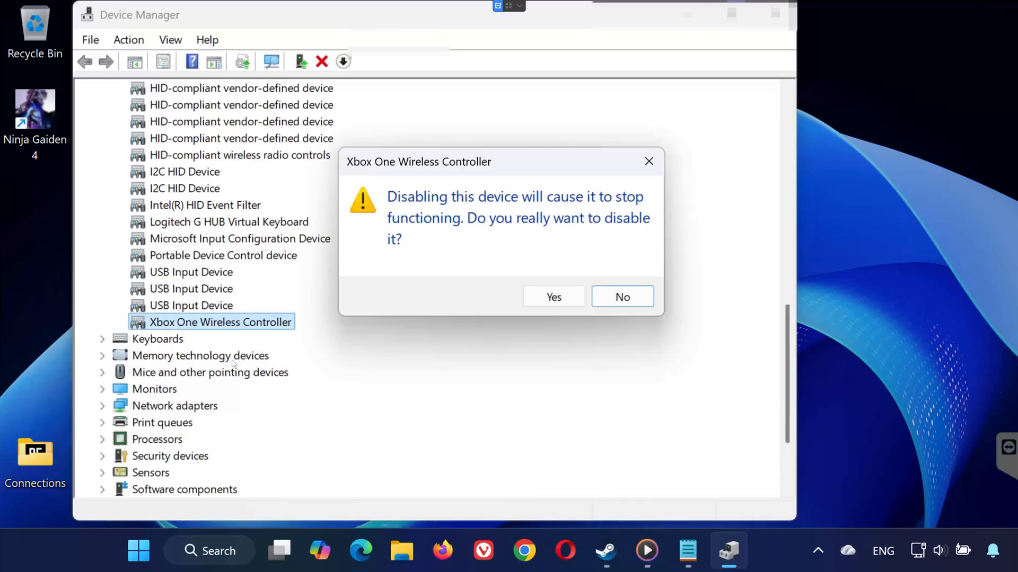
{"action": "left_click", "coordinate": [621, 297]}
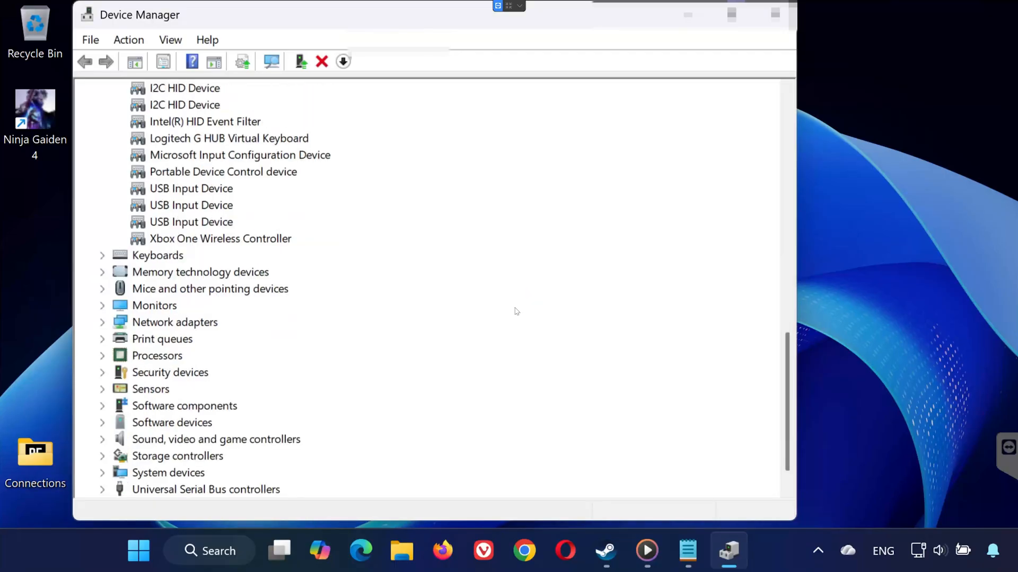
{"action": "right_click", "coordinate": [220, 238]}
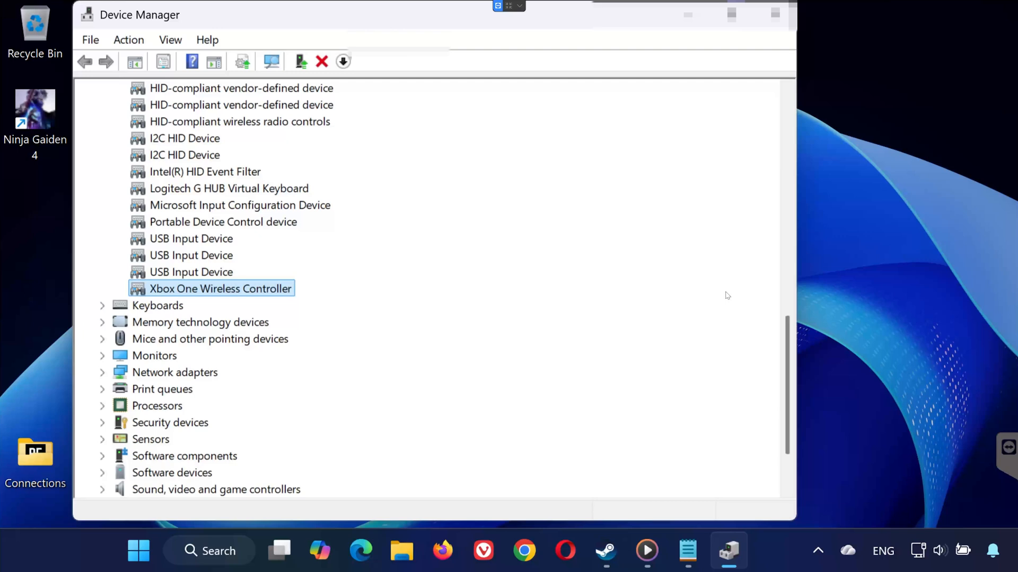
{"action": "mouse_move", "coordinate": [731, 295]}
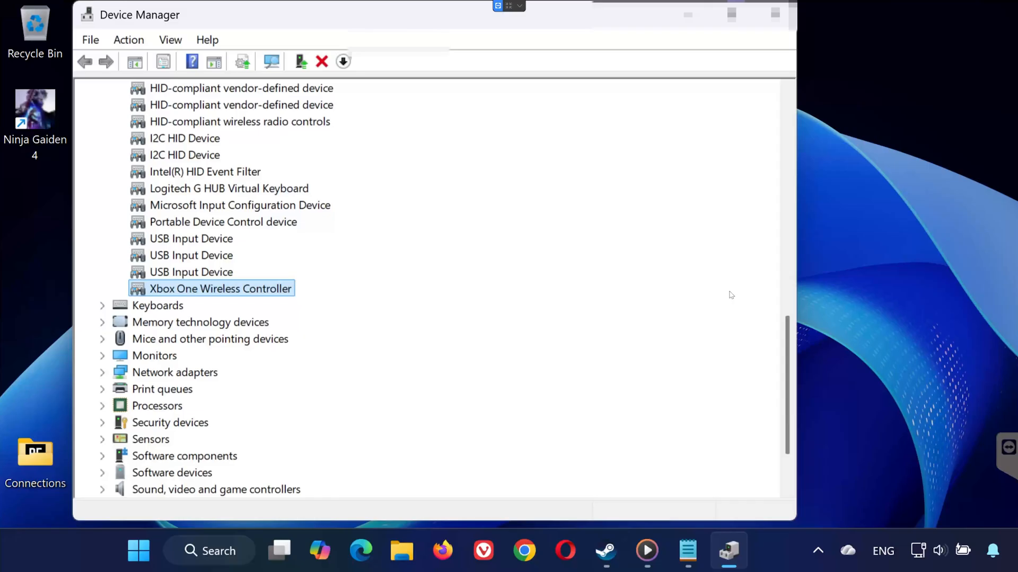
- Scroll the Device Manager list while the Xbox One Wireless Controller stays selected
{"action": "scroll", "scroll_direction": "down", "scroll_amount": 3}
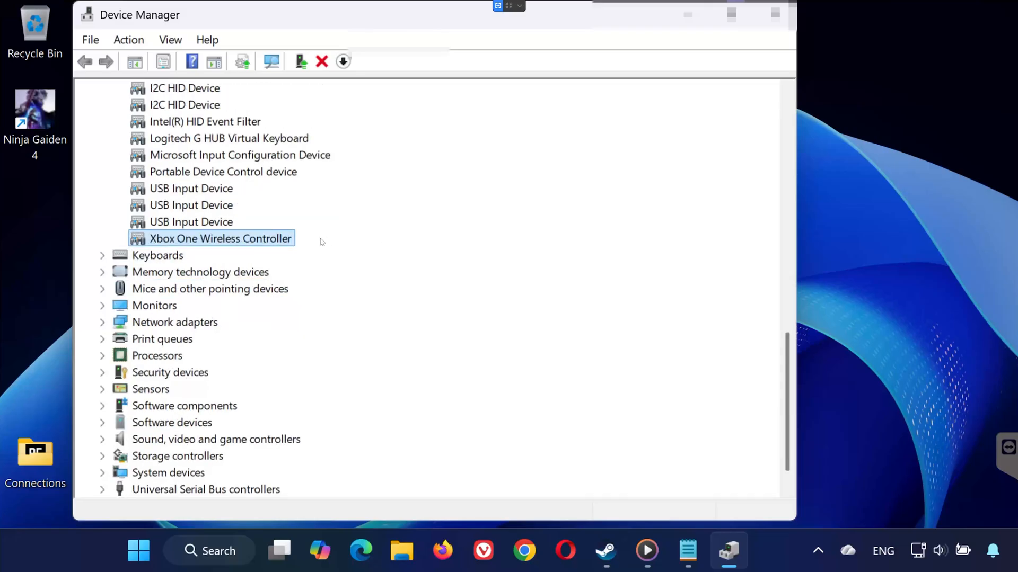
- Update the controller's driver by picking Xbox One Wireless Controller from the list and finishing the wizard
{"action": "right_click", "coordinate": [220, 238]}
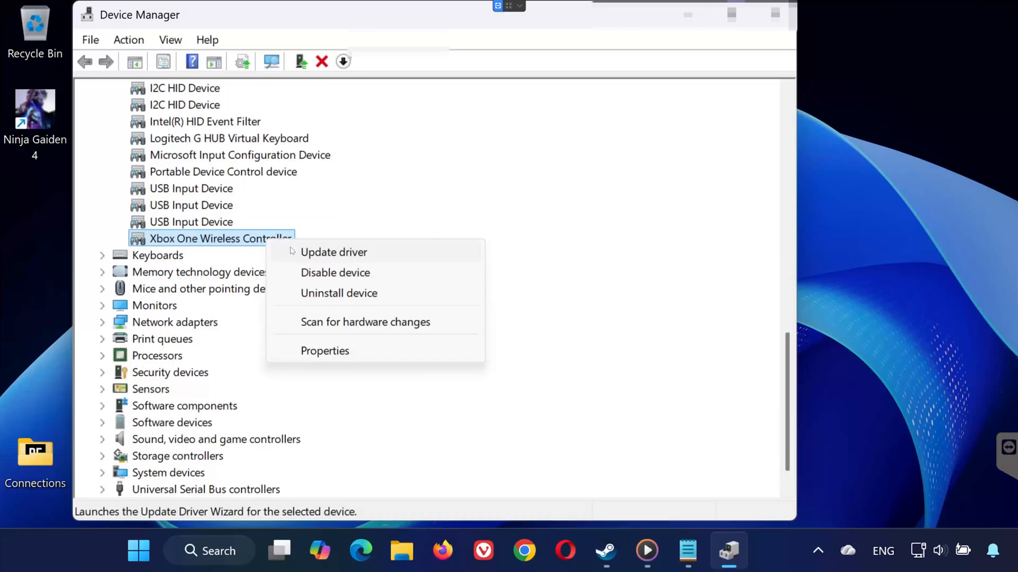
{"action": "left_click", "coordinate": [333, 252]}
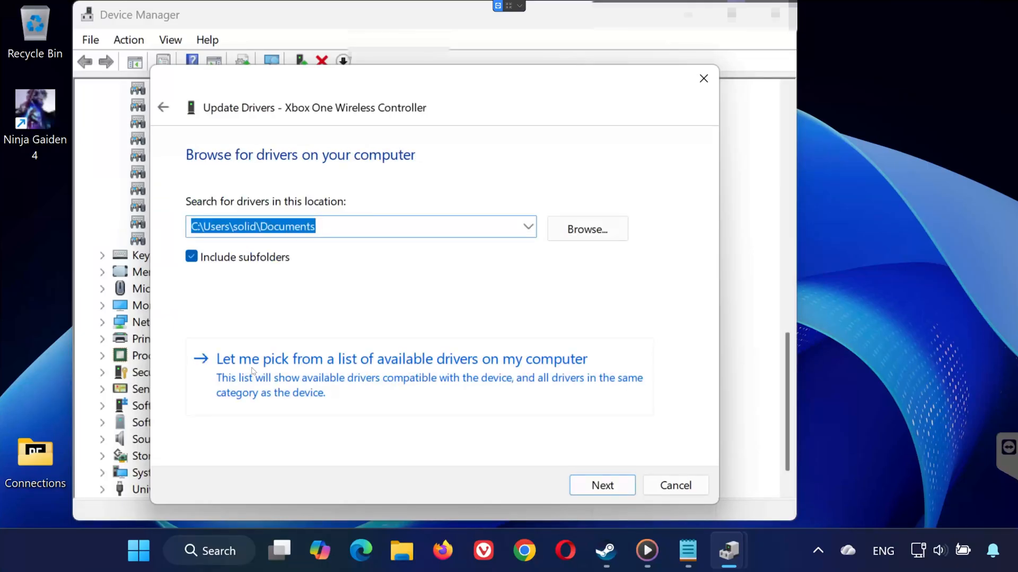
{"action": "mouse_move", "coordinate": [607, 373]}
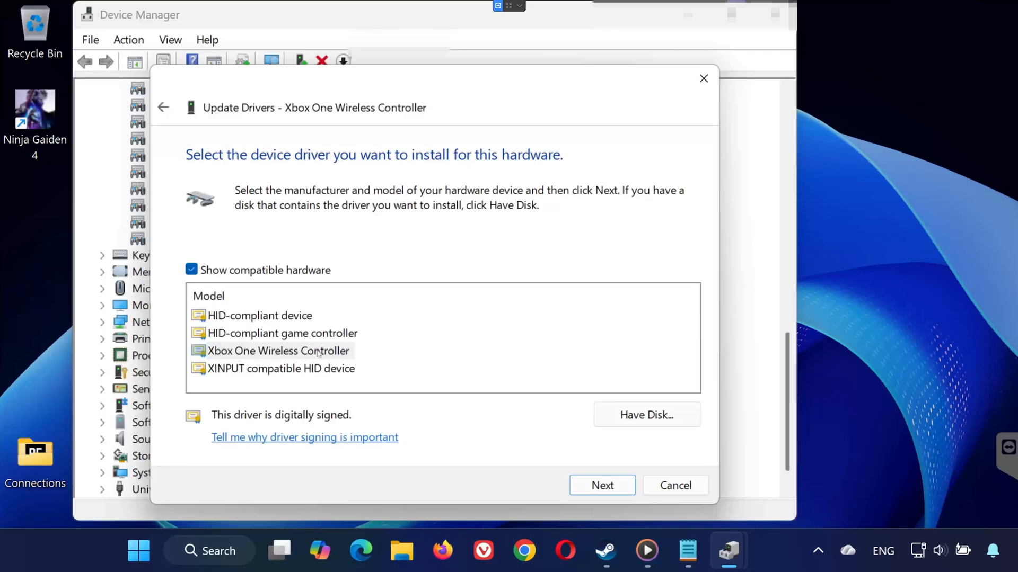
{"action": "left_click", "coordinate": [278, 351]}
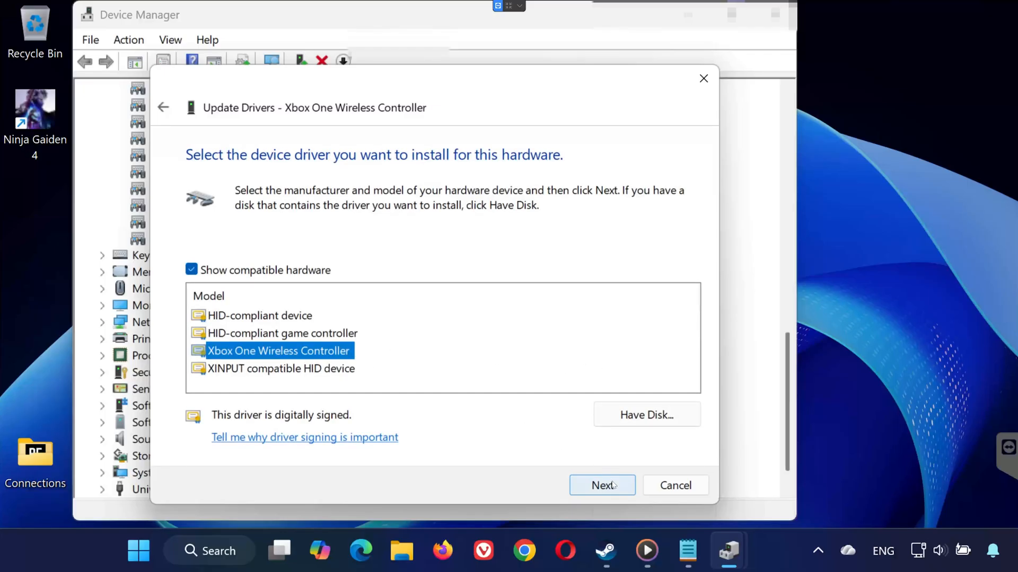
{"action": "left_click", "coordinate": [601, 485]}
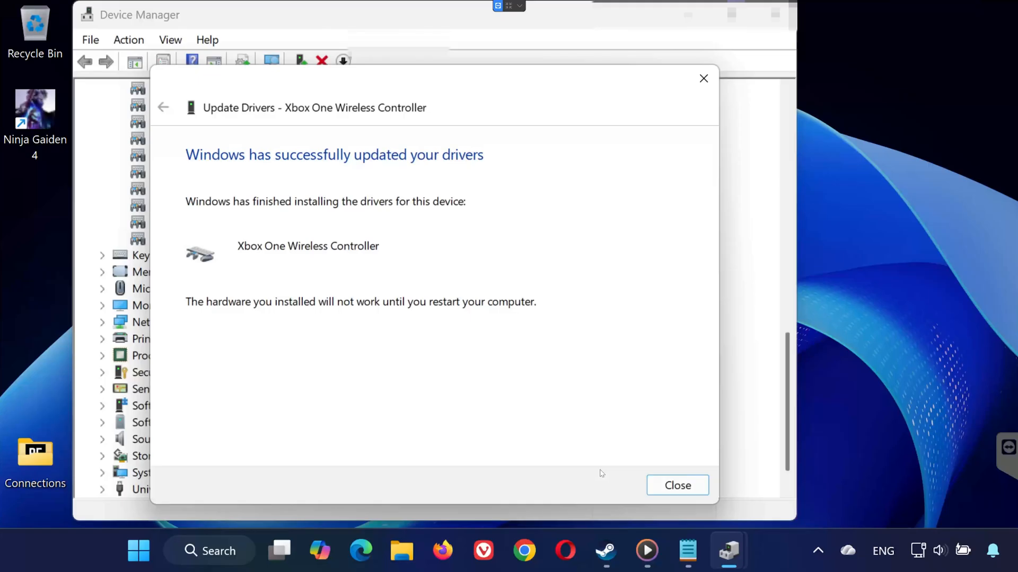
{"action": "mouse_move", "coordinate": [677, 486]}
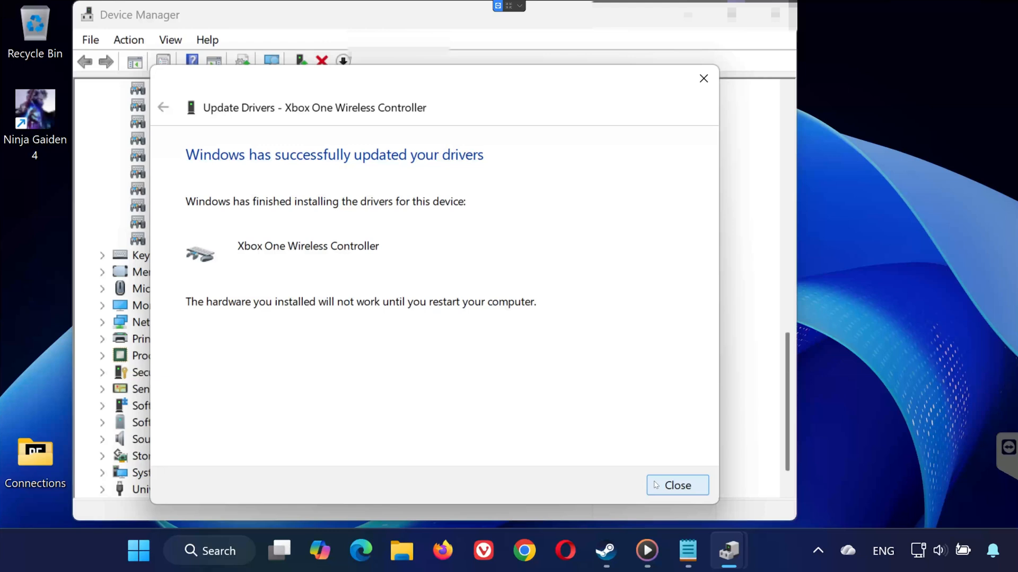
{"action": "left_click", "coordinate": [676, 486]}
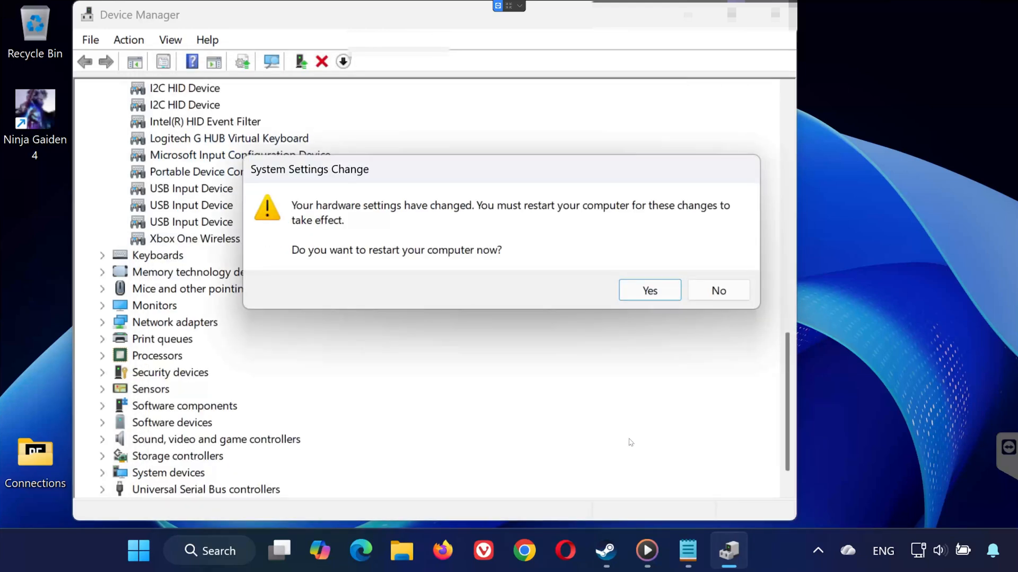